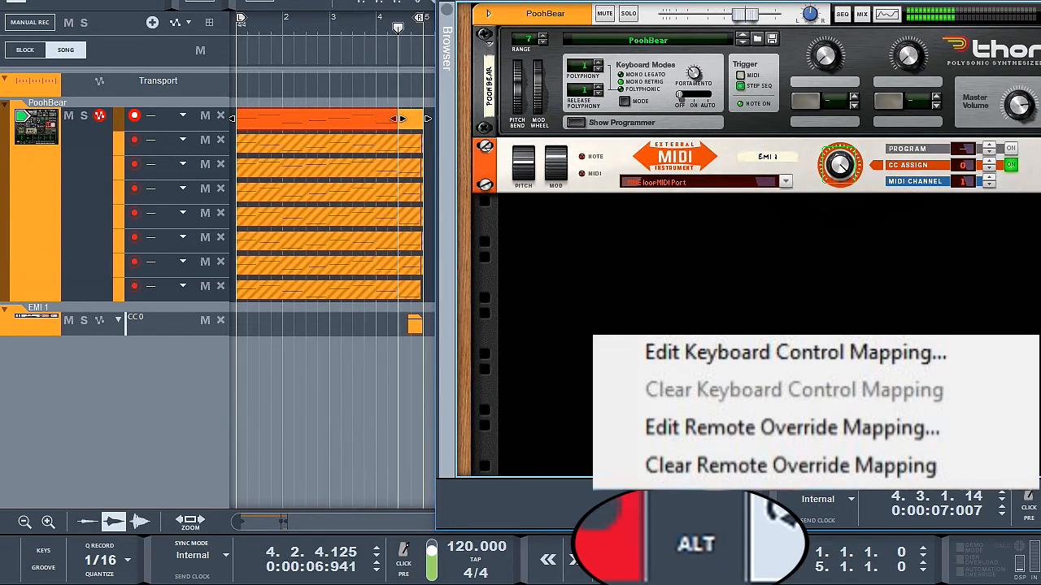
Map New Alternative Take to CC 0 from the loopMIDI control surface
{"action": "left_click", "coordinate": [791, 427]}
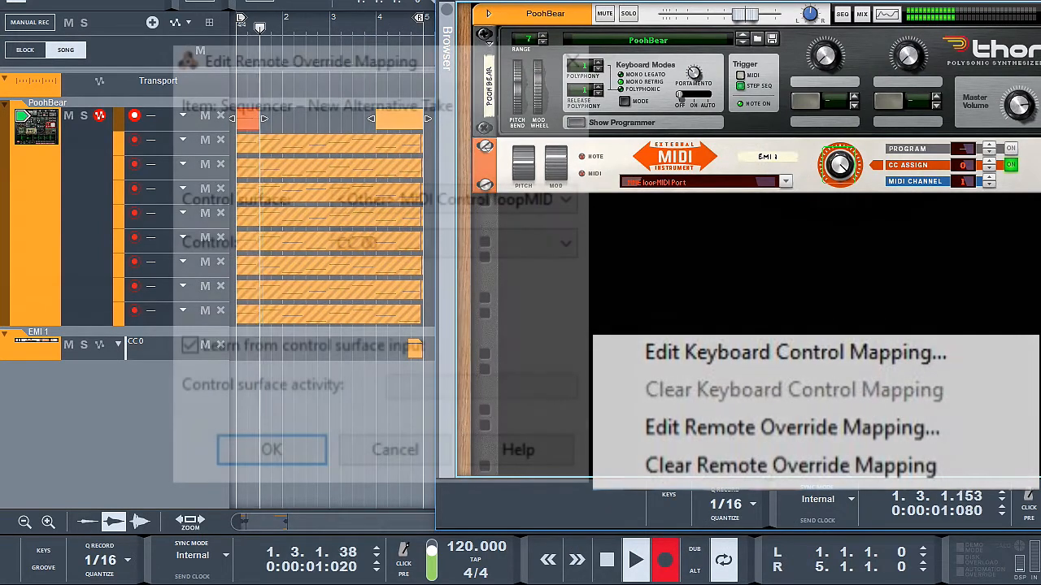
{"action": "left_click", "coordinate": [791, 427]}
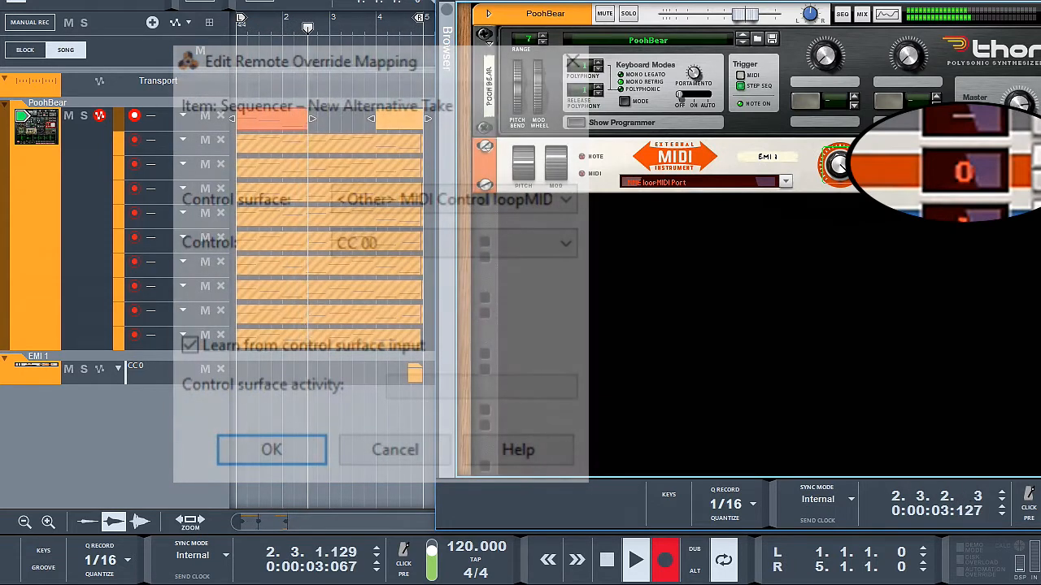
{"action": "left_click", "coordinate": [272, 450]}
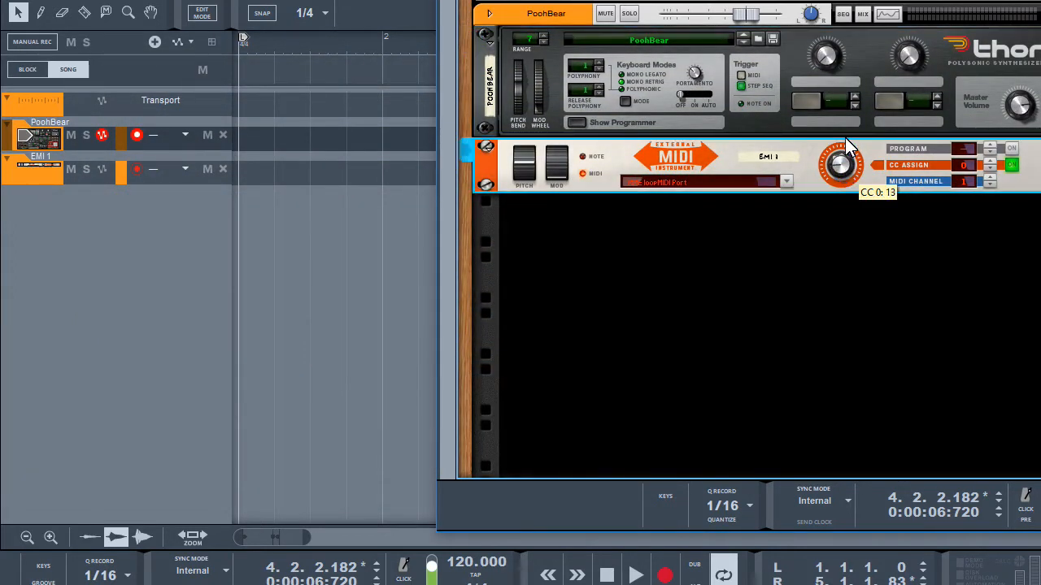
Raise the EMI 1 CC 0 knob repeatedly to add take lanes on PoohBear
{"action": "left_click_drag", "start_coordinate": [841, 162], "coordinate": [851, 122]}
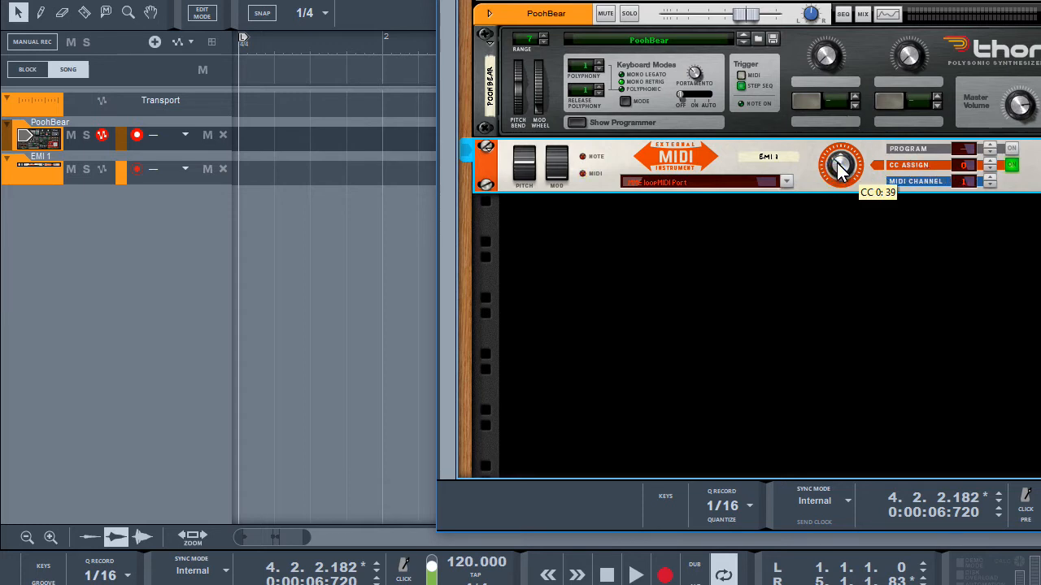
{"action": "left_click_drag", "start_coordinate": [842, 166], "coordinate": [842, 146]}
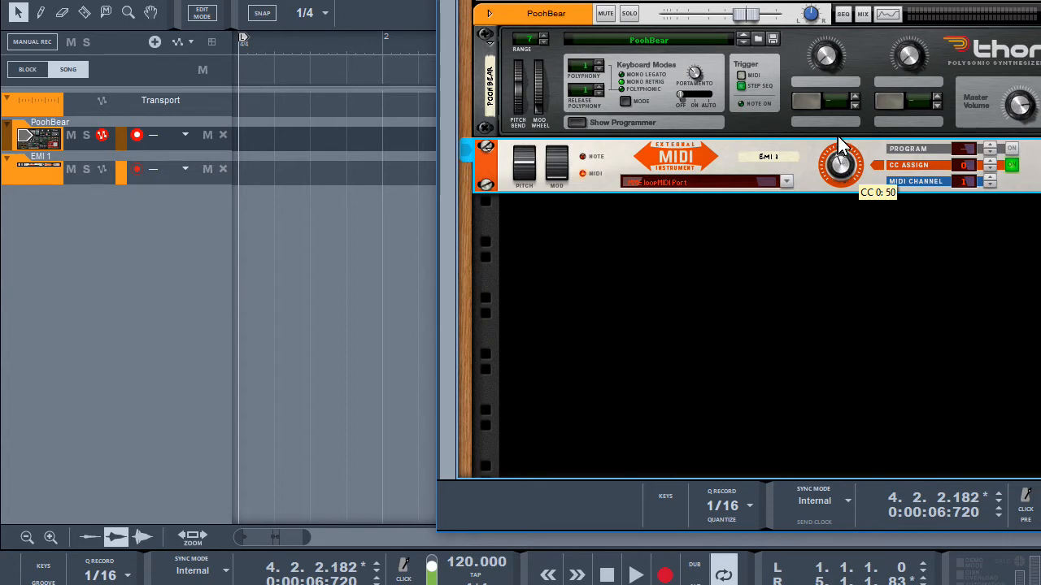
{"action": "left_click_drag", "start_coordinate": [842, 163], "coordinate": [846, 147]}
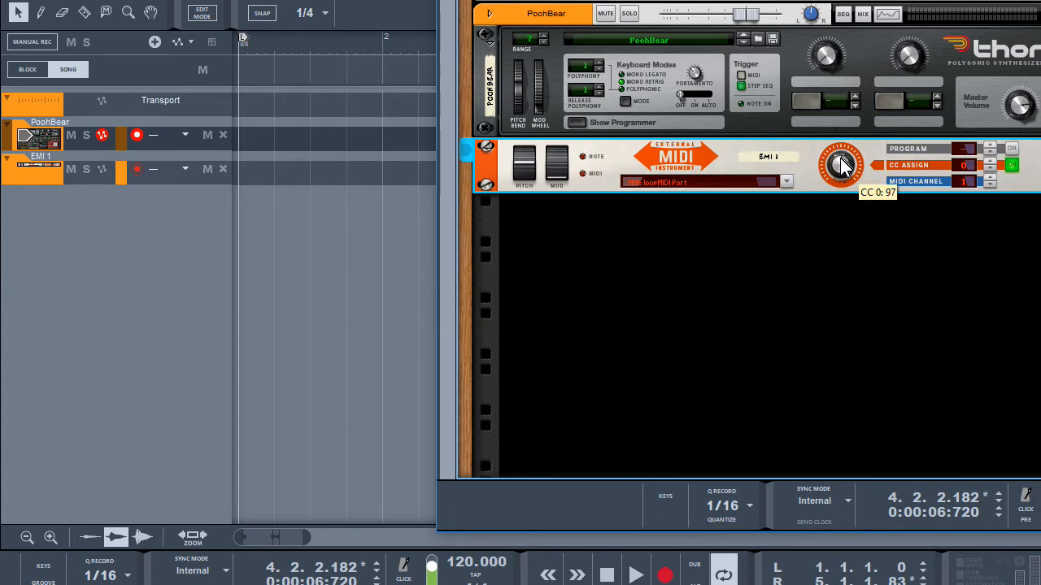
{"action": "left_click_drag", "start_coordinate": [841, 163], "coordinate": [843, 154]}
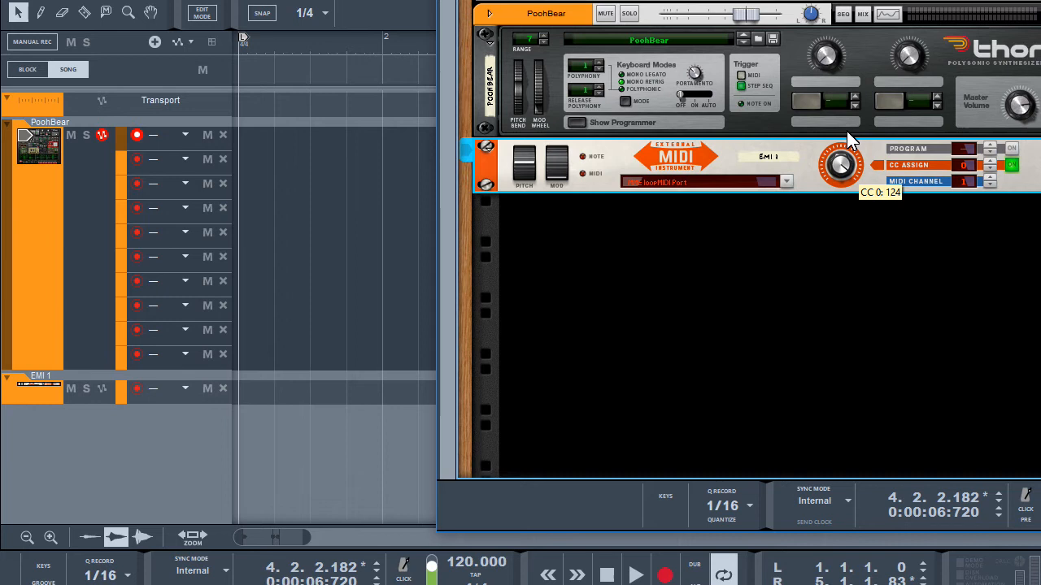
{"action": "mouse_move", "coordinate": [386, 433]}
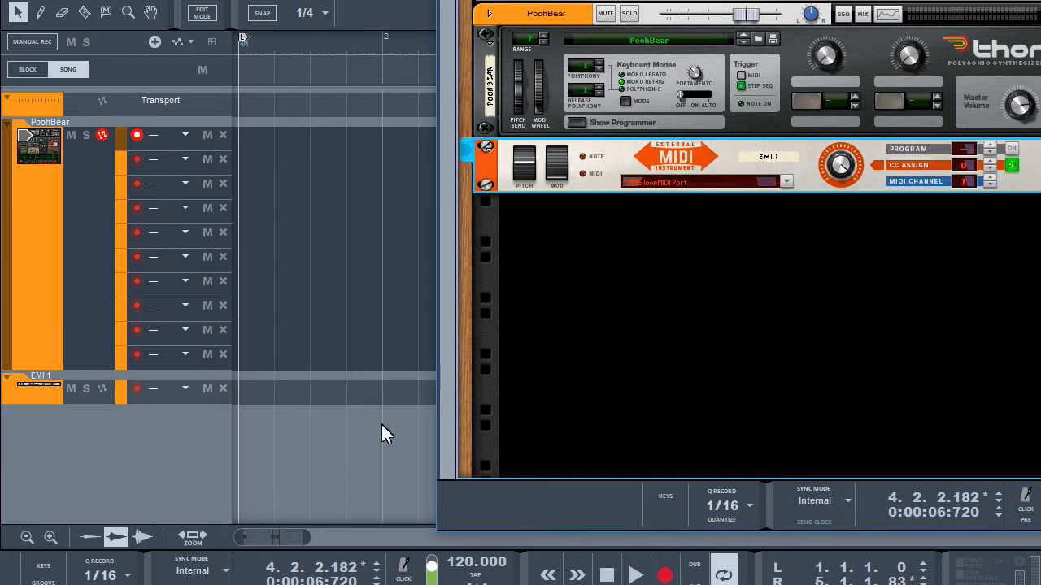
{"action": "mouse_move", "coordinate": [467, 160]}
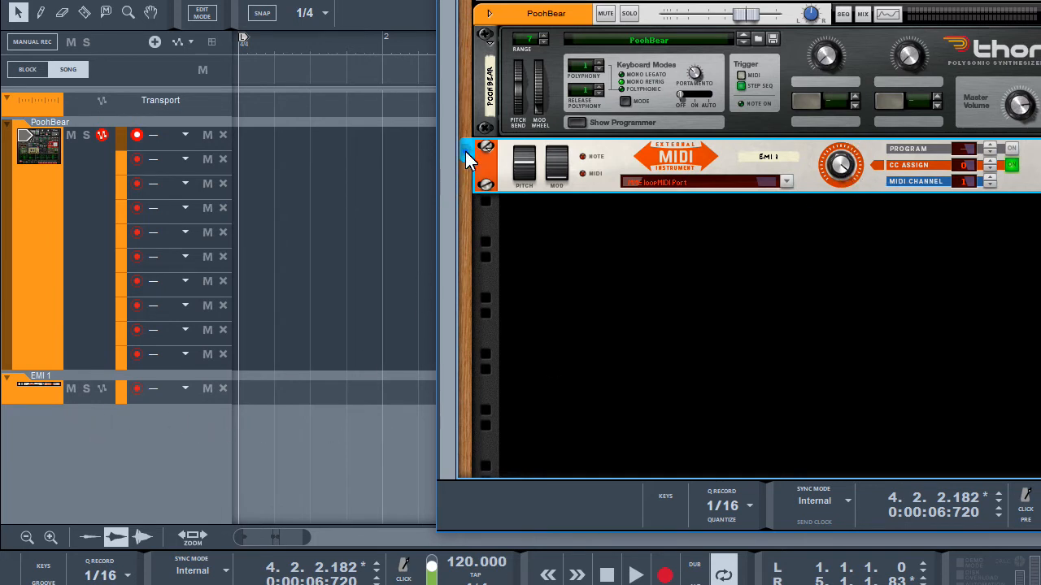
Push CC 0 toward 127 again to add take lanes on EMI 1
{"action": "left_click_drag", "start_coordinate": [841, 163], "coordinate": [846, 158]}
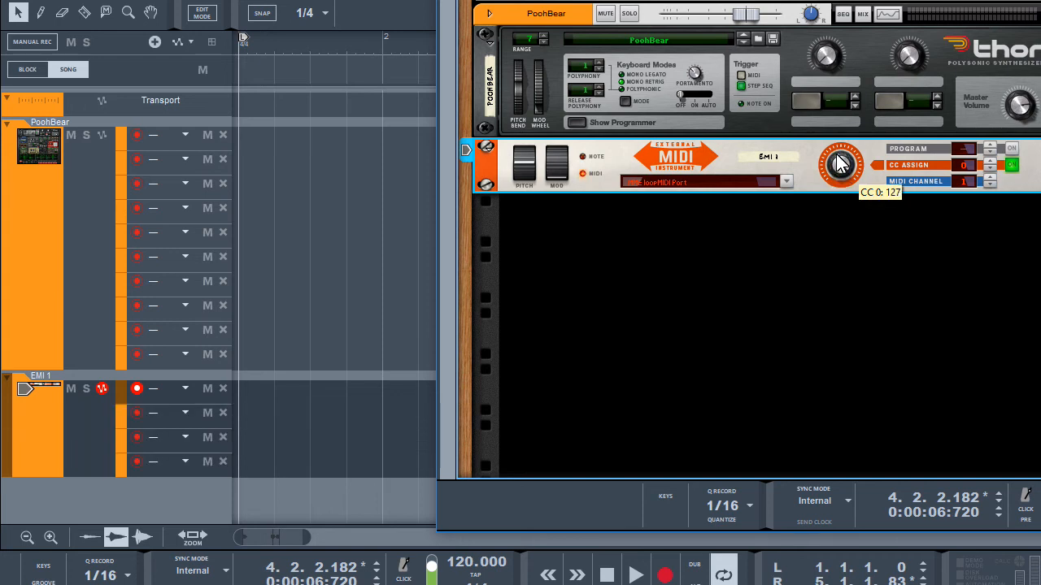
{"action": "left_click_drag", "start_coordinate": [842, 163], "coordinate": [841, 175]}
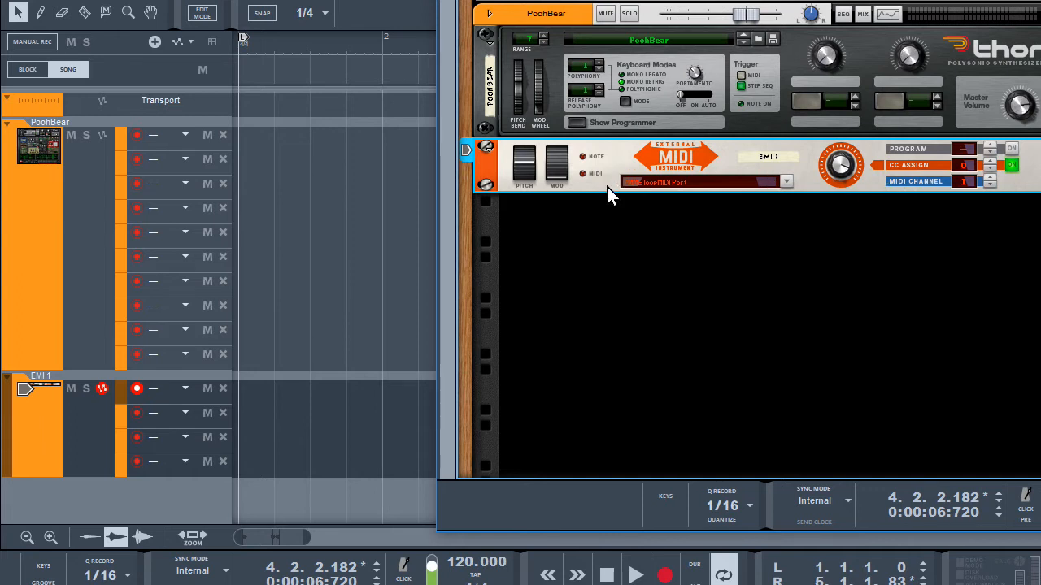
{"action": "mouse_move", "coordinate": [613, 219]}
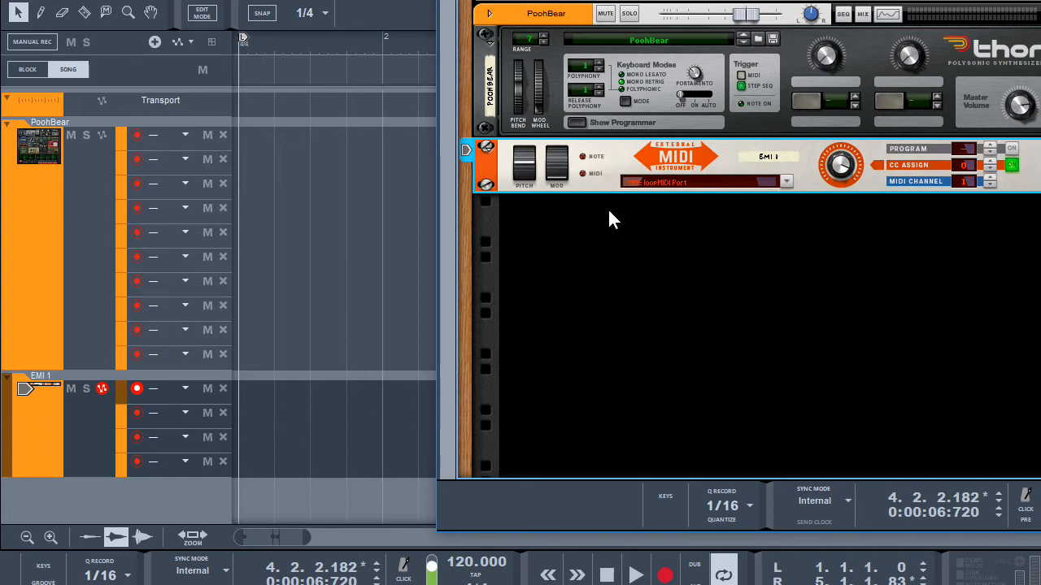
{"action": "mouse_move", "coordinate": [849, 167]}
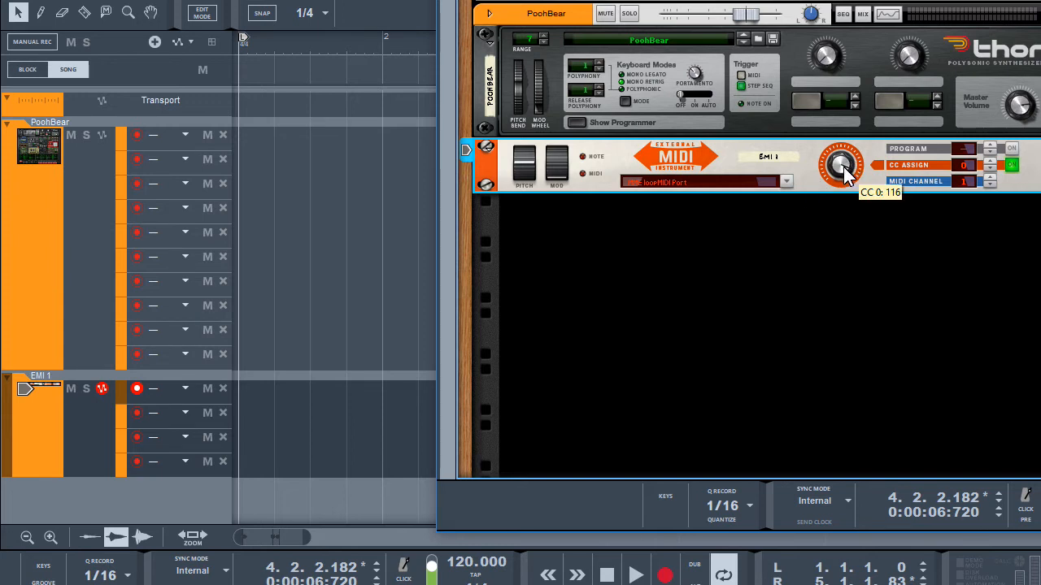
Delete the empty alternative take lanes and EMI 1's CC 0 automation lane
{"action": "right_click", "coordinate": [842, 167]}
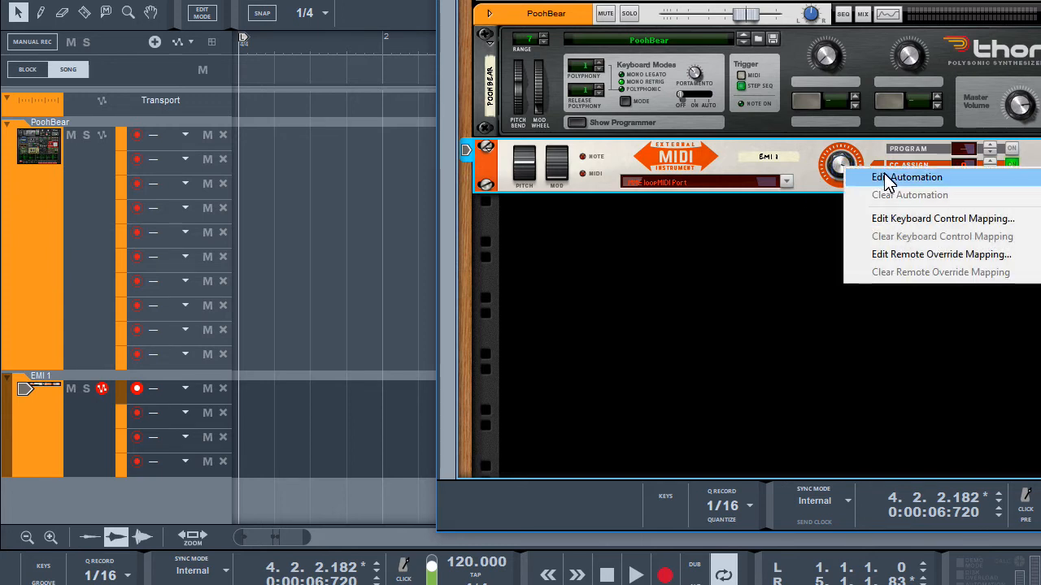
{"action": "left_click", "coordinate": [906, 176]}
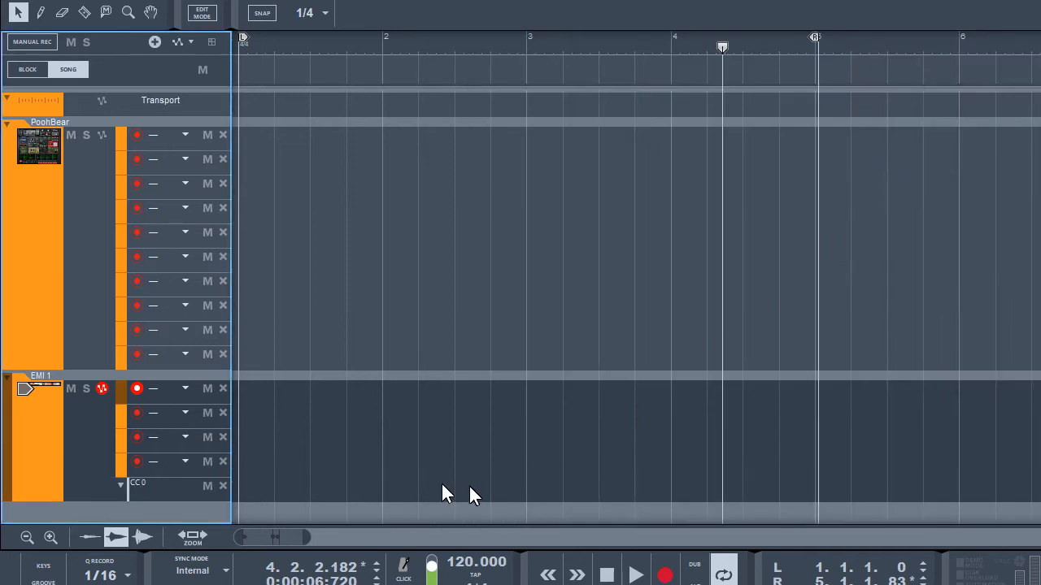
{"action": "mouse_move", "coordinate": [191, 175]}
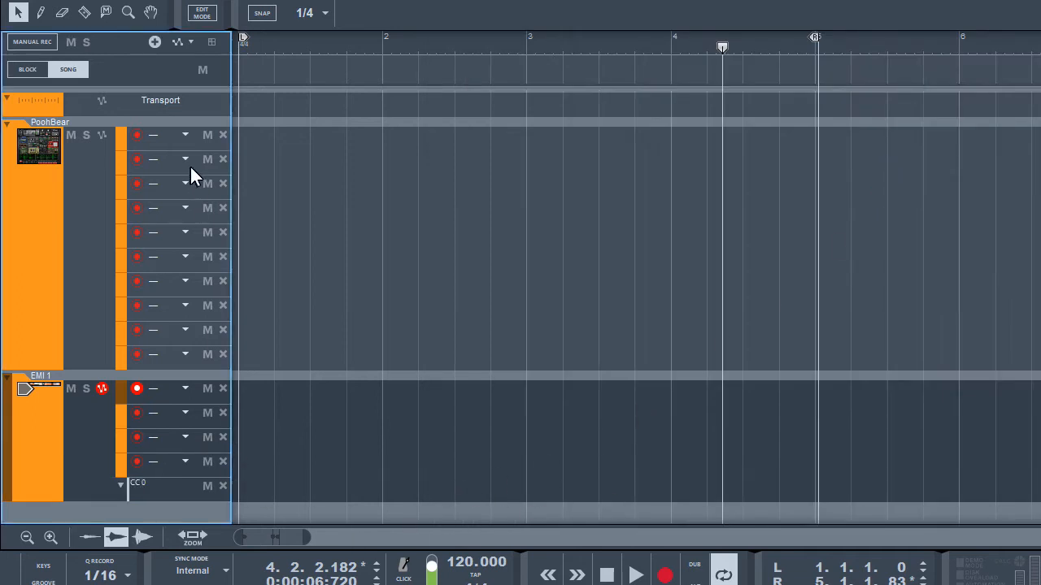
{"action": "left_click", "coordinate": [222, 134]}
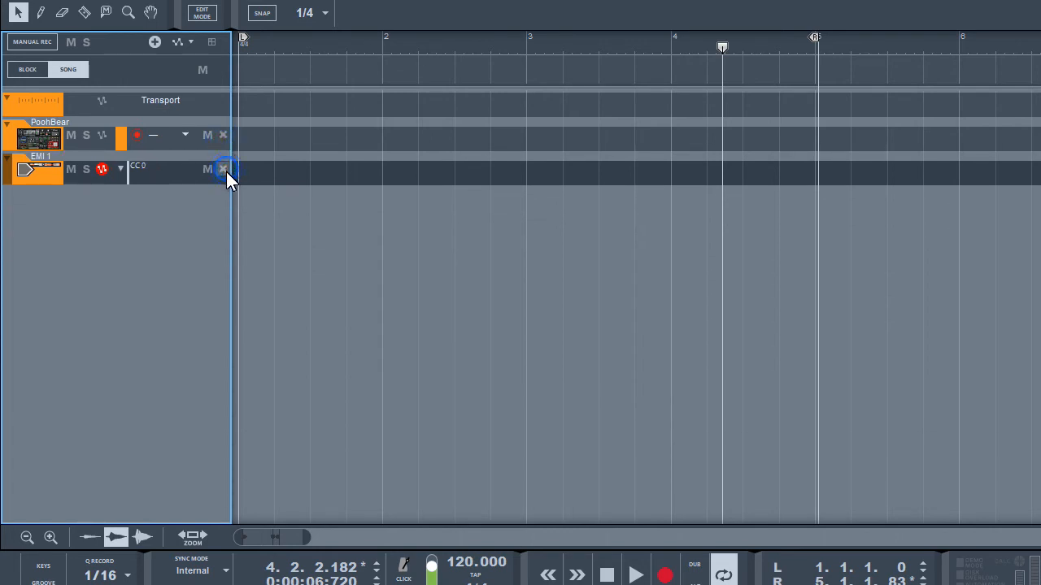
{"action": "mouse_move", "coordinate": [222, 169]}
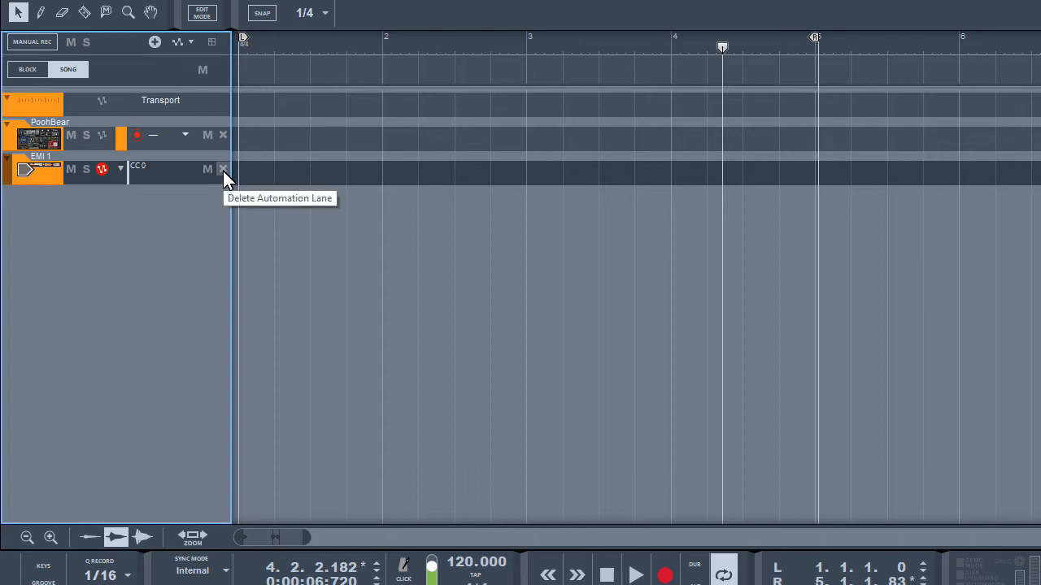
{"action": "left_click", "coordinate": [223, 168]}
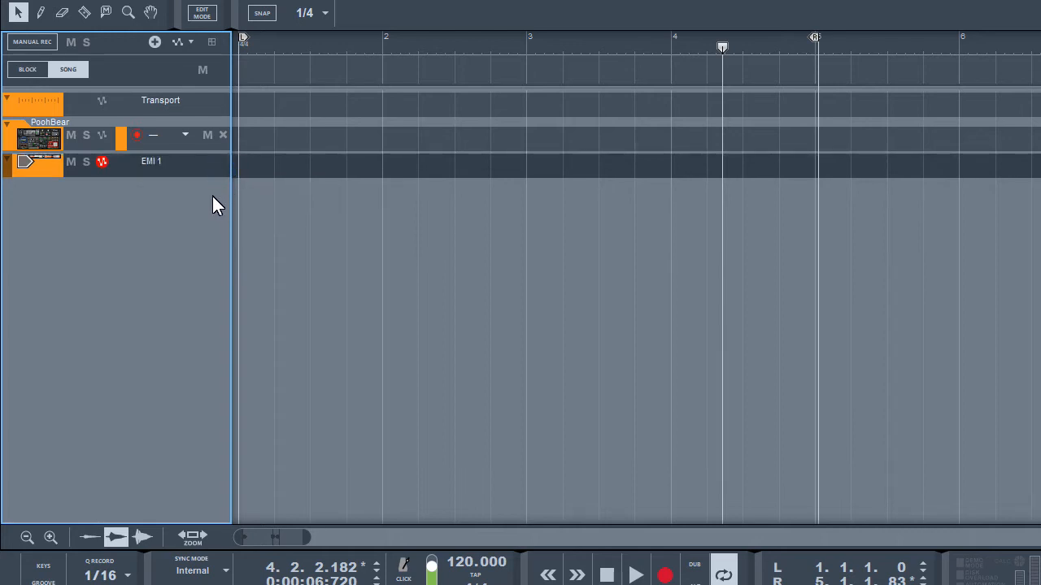
{"action": "mouse_move", "coordinate": [181, 87]}
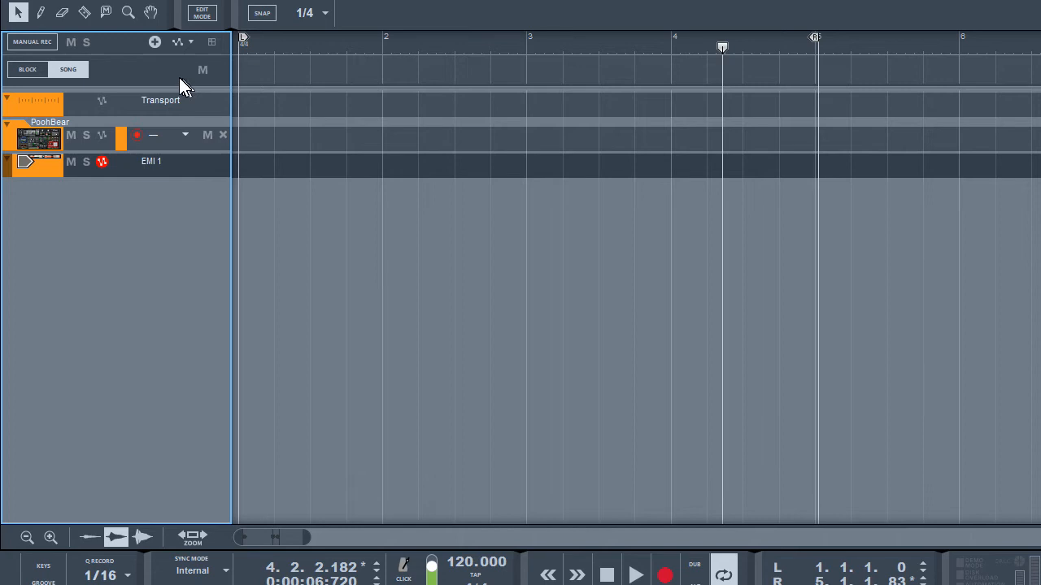
{"action": "mouse_move", "coordinate": [177, 42]}
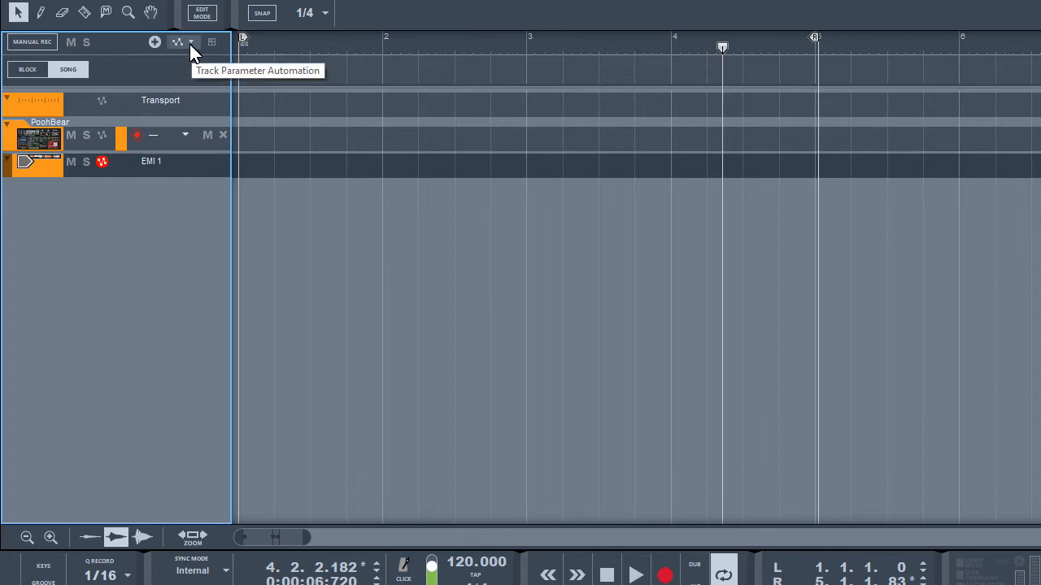
Add a CC 0 automation lane to EMI 1 and select the Pencil tool
{"action": "left_click", "coordinate": [190, 42]}
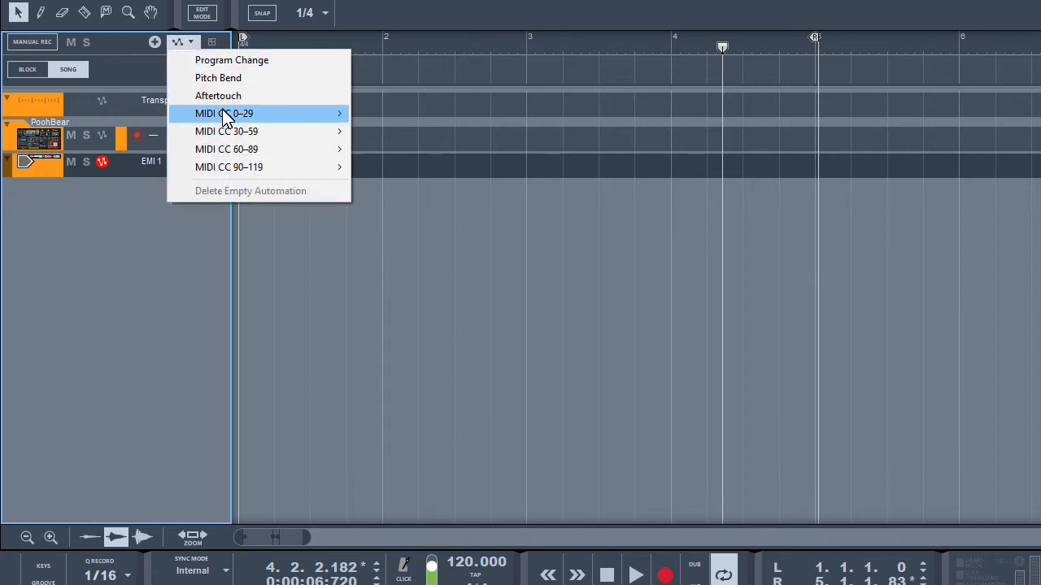
{"action": "left_click", "coordinate": [223, 113]}
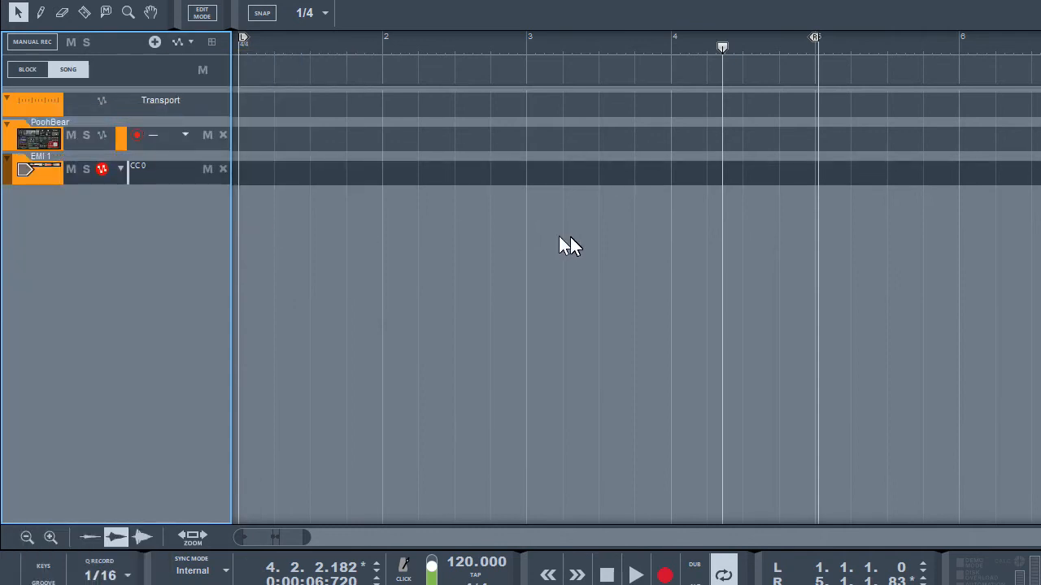
{"action": "mouse_move", "coordinate": [769, 216]}
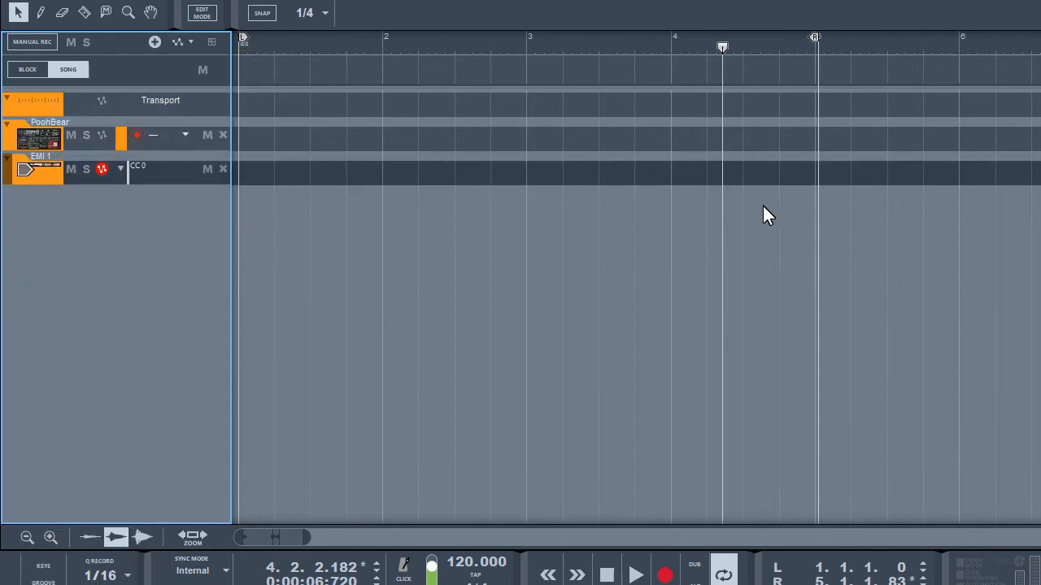
{"action": "left_click", "coordinate": [40, 13]}
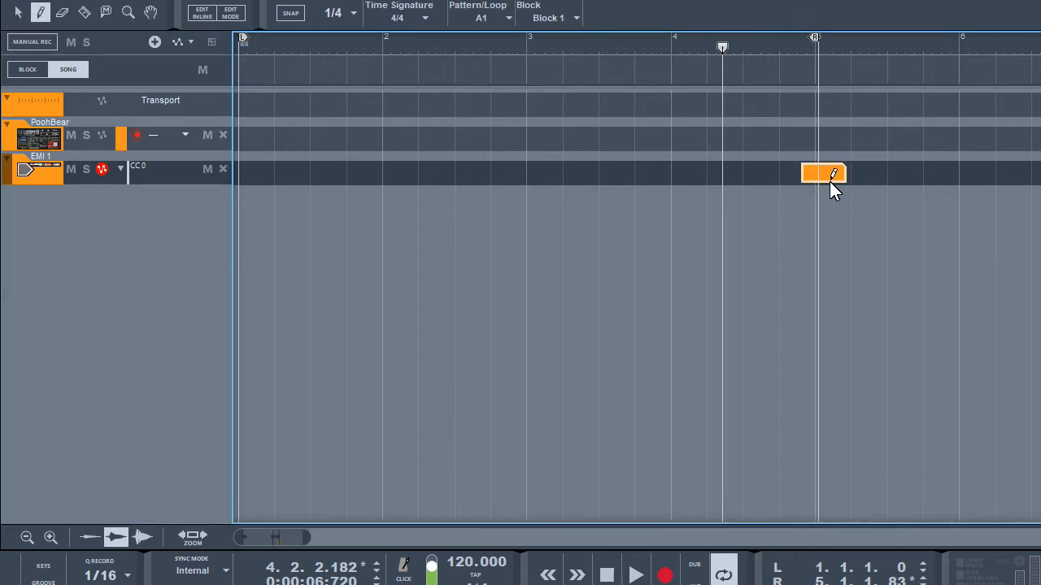
Draw a CC 0 automation clip just before bar 5 and open it for editing
{"action": "left_click", "coordinate": [823, 172]}
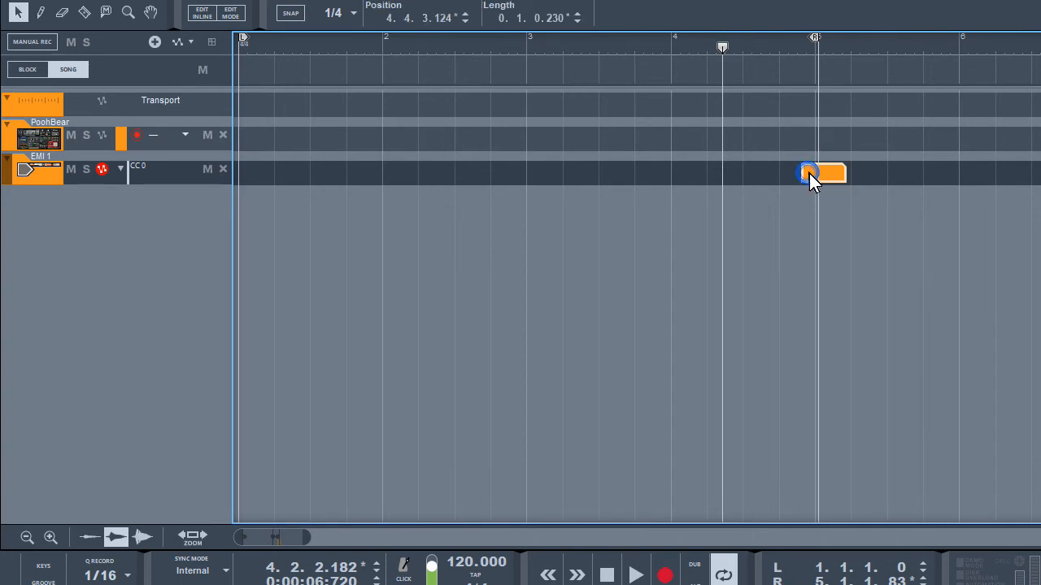
{"action": "left_click_drag", "start_coordinate": [809, 173], "coordinate": [822, 173]}
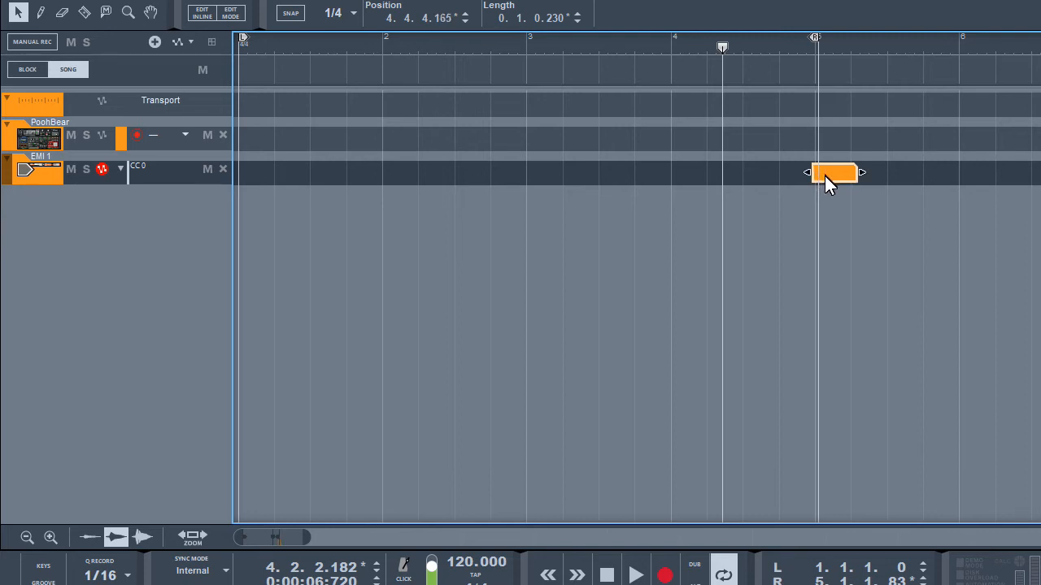
{"action": "double_click", "coordinate": [833, 173]}
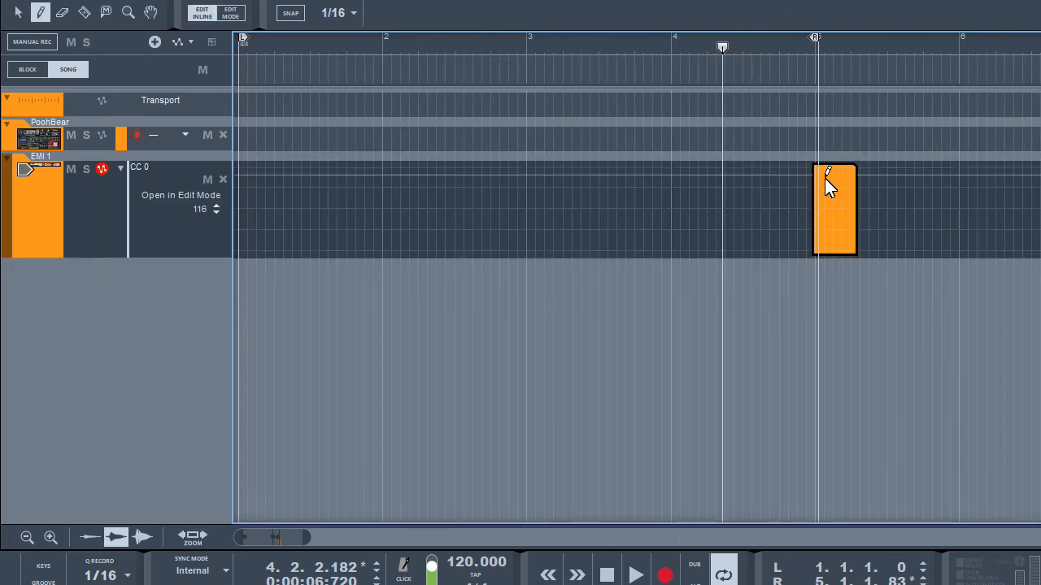
{"action": "mouse_move", "coordinate": [828, 183]}
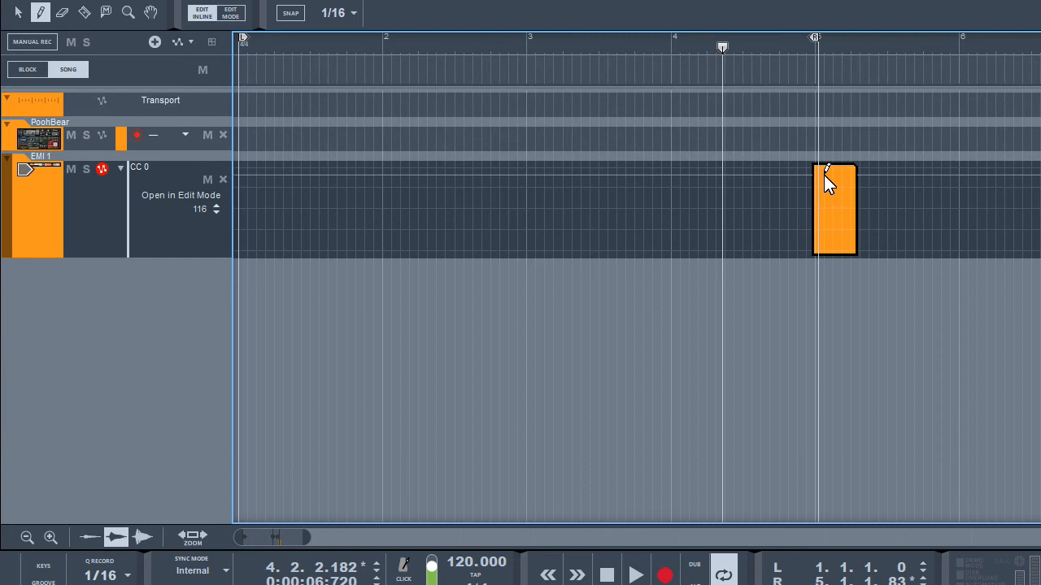
{"action": "mouse_move", "coordinate": [826, 179]}
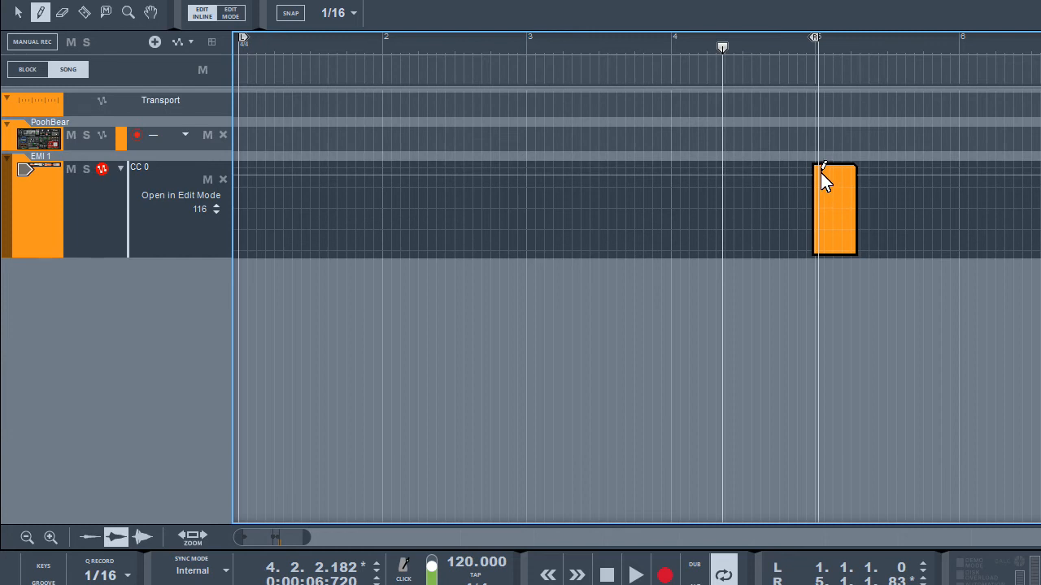
{"action": "mouse_move", "coordinate": [833, 215]}
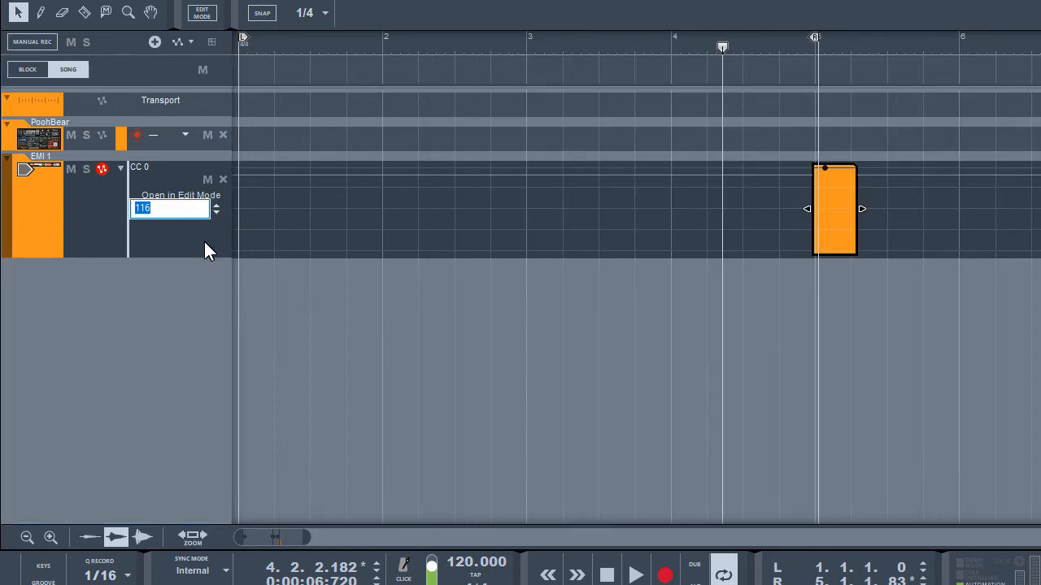
Enter 0 as the CC 0 lane's static value
{"action": "type", "text": "0"}
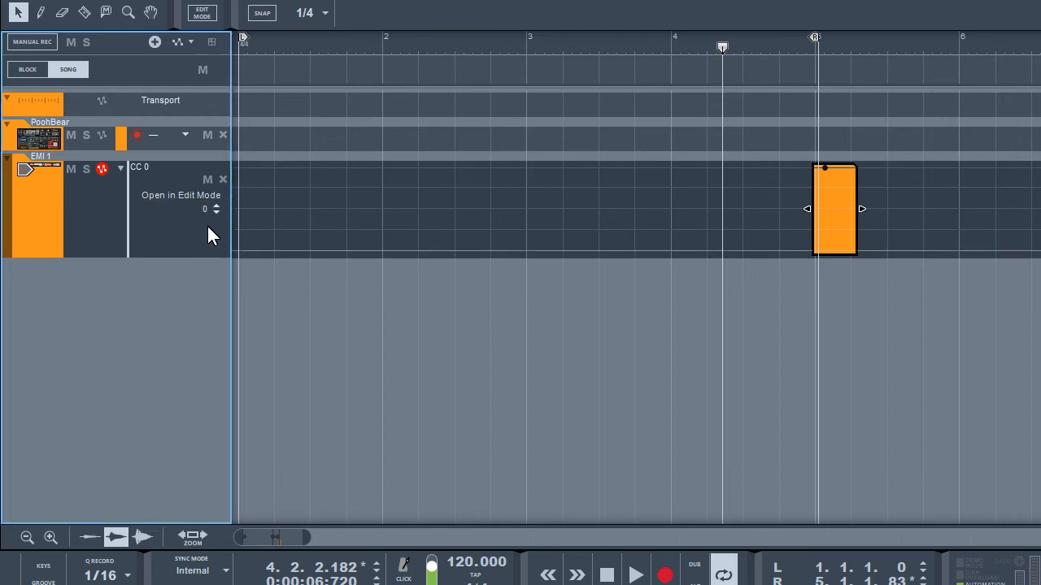
{"action": "mouse_move", "coordinate": [205, 209]}
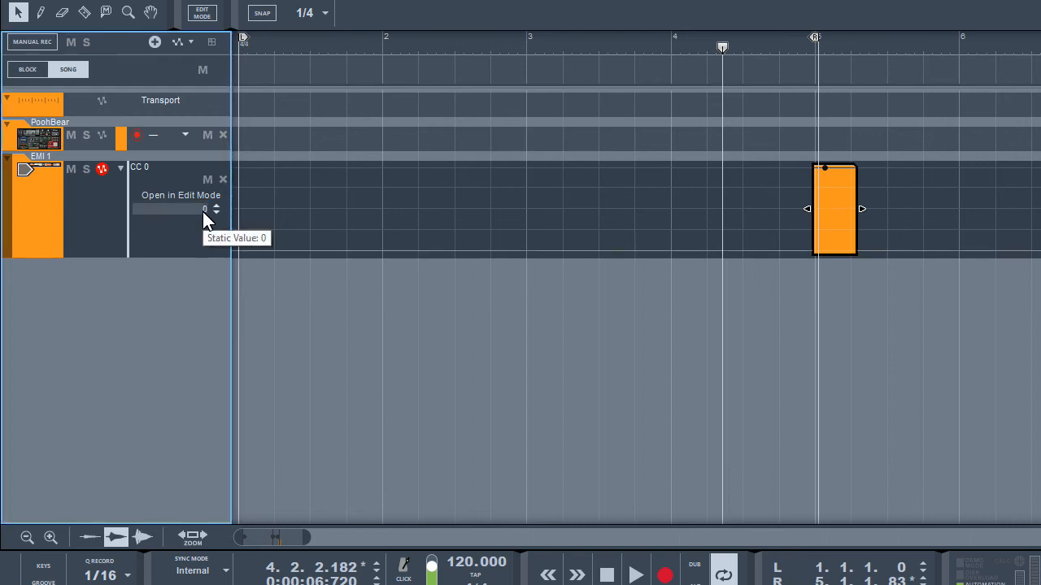
{"action": "mouse_move", "coordinate": [378, 191]}
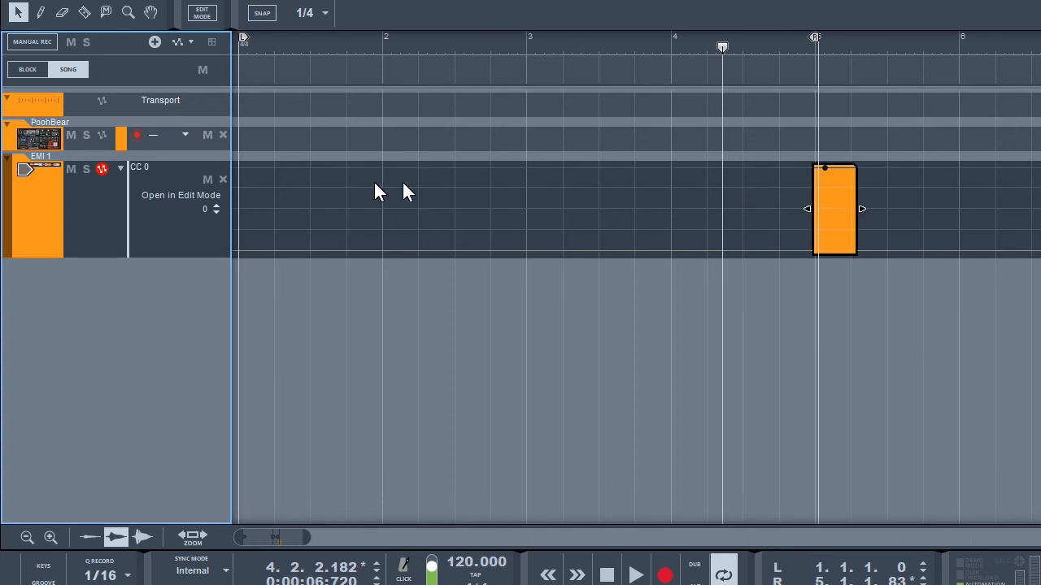
{"action": "mouse_move", "coordinate": [803, 182]}
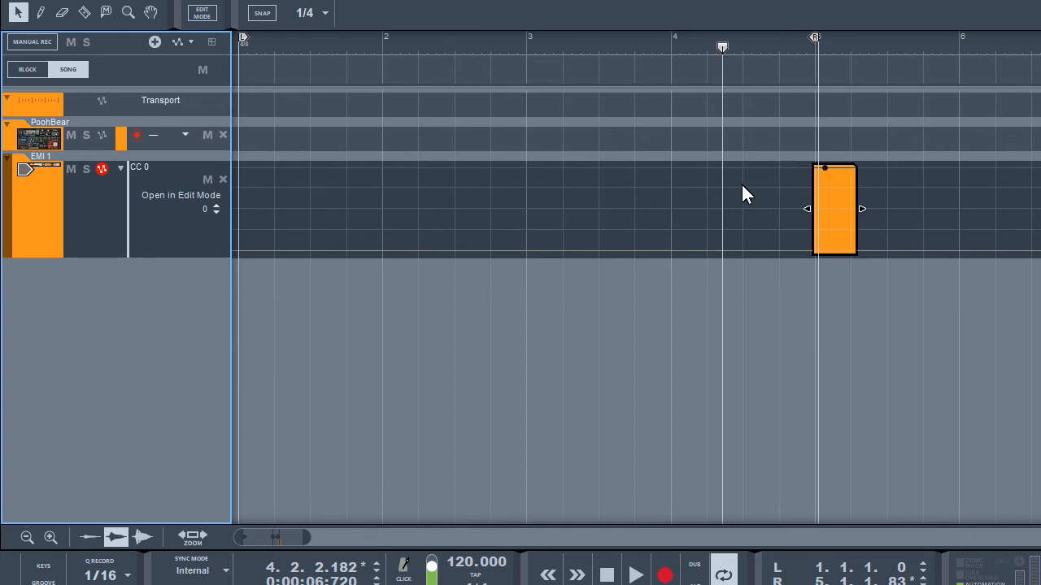
{"action": "mouse_move", "coordinate": [239, 247]}
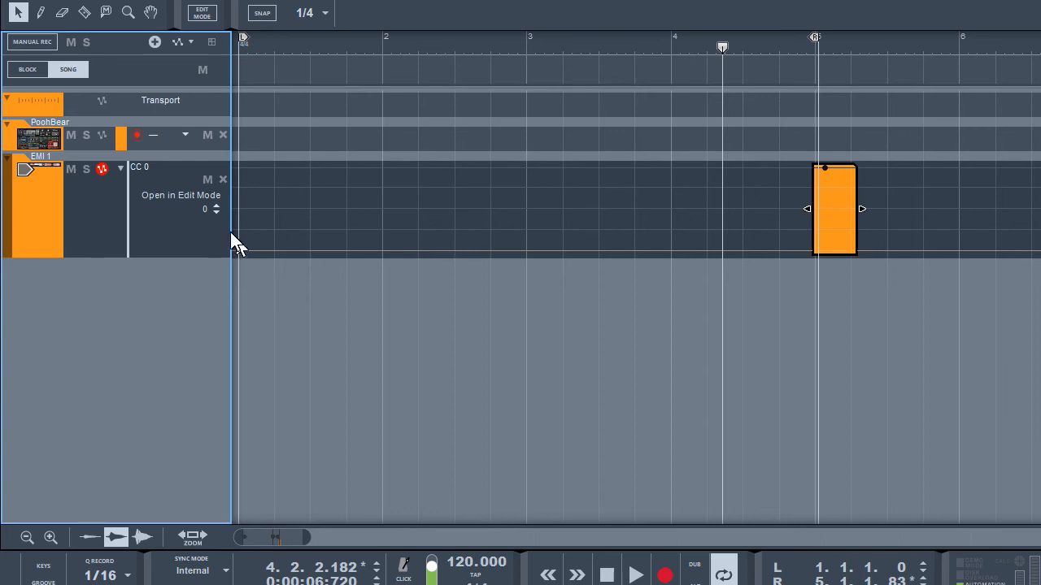
{"action": "mouse_move", "coordinate": [205, 210]}
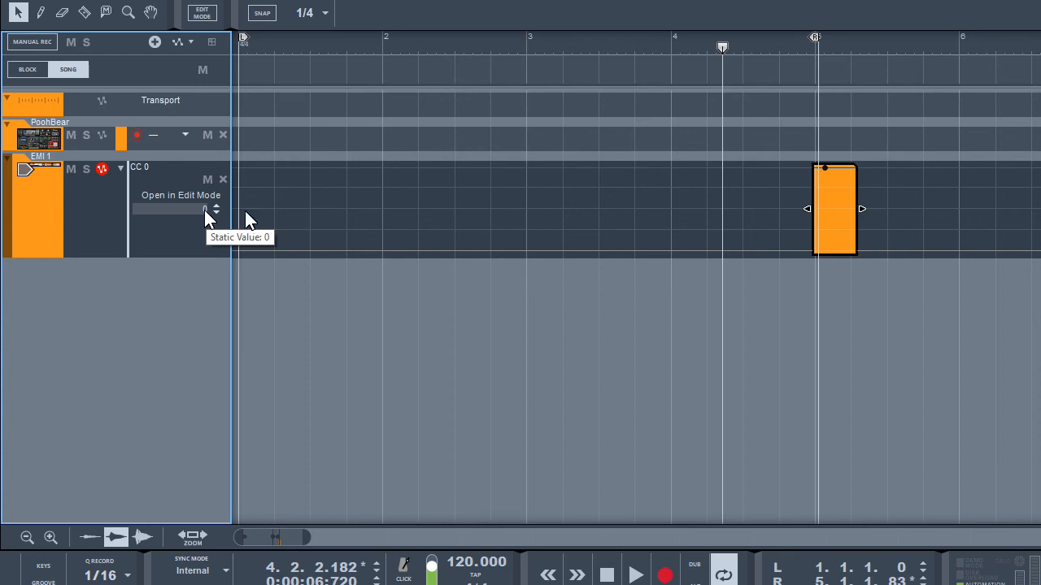
{"action": "mouse_move", "coordinate": [555, 211]}
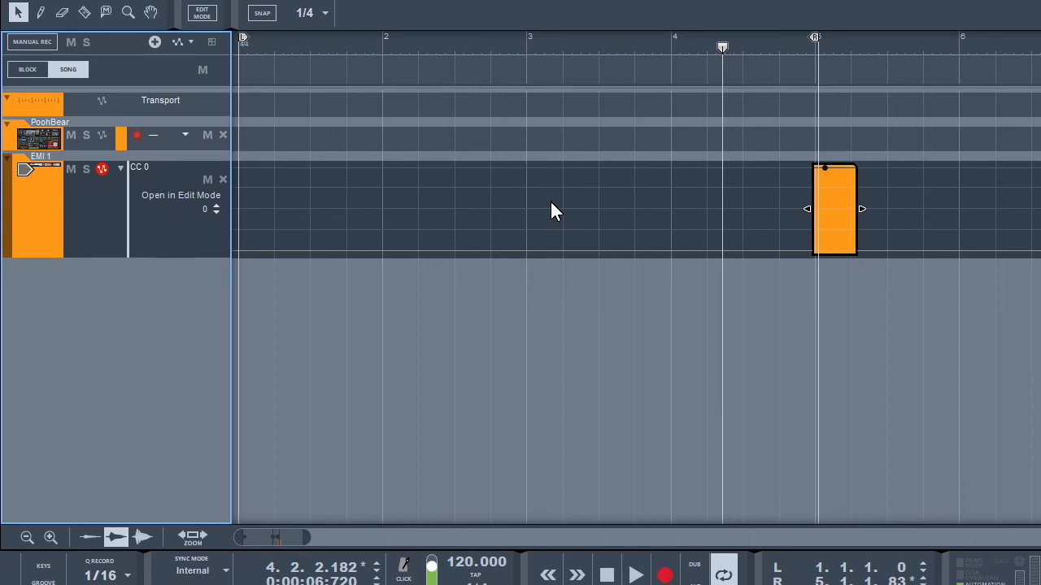
{"action": "mouse_move", "coordinate": [556, 221]}
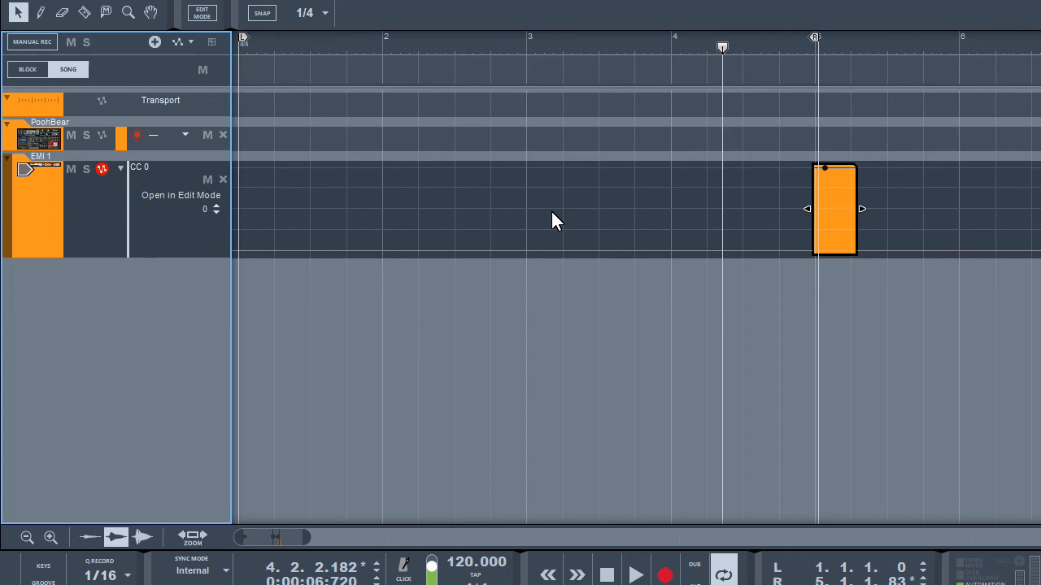
{"action": "mouse_move", "coordinate": [671, 53]}
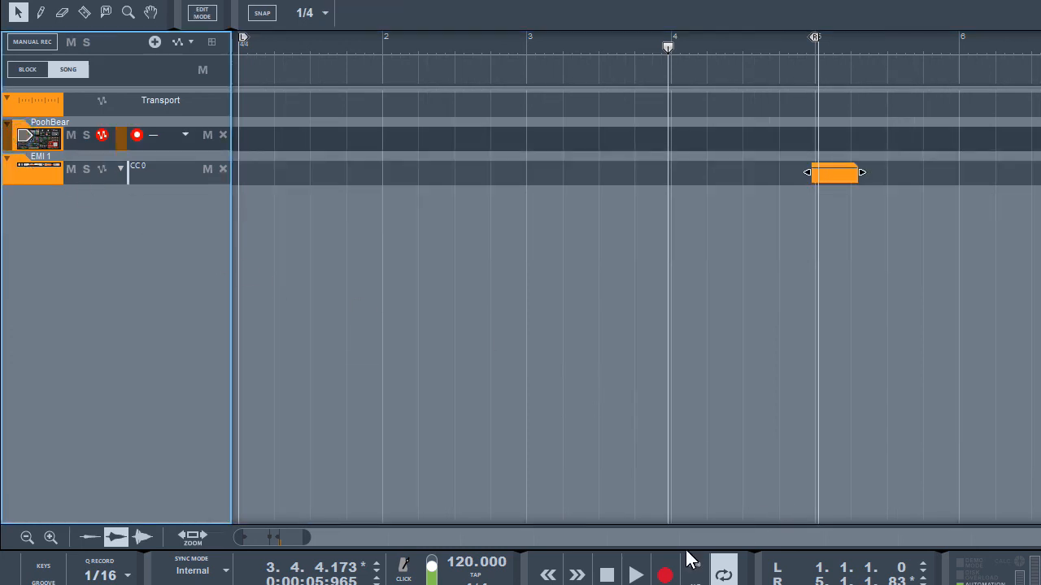
Start playback toward the CC 0 automation clip
{"action": "left_click", "coordinate": [636, 575]}
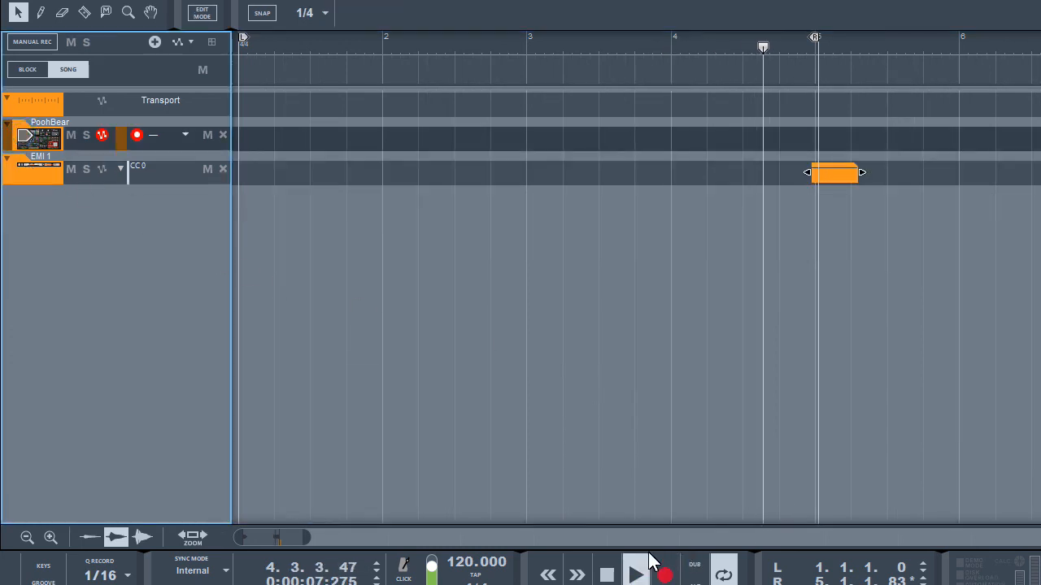